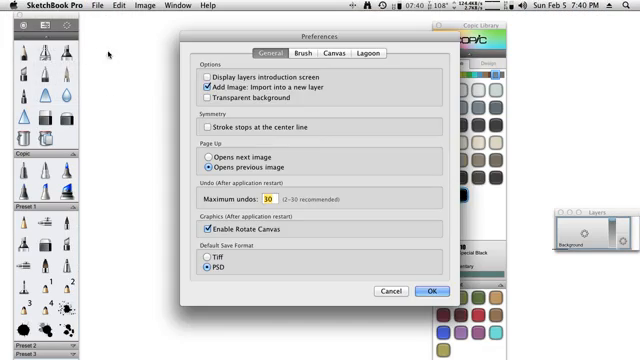
Set the default canvas to 3000 × 3000 pixels at 600 ppi
click(332, 57)
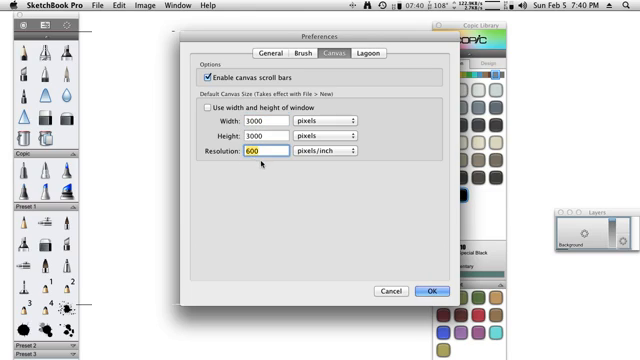
mouse_move(278, 176)
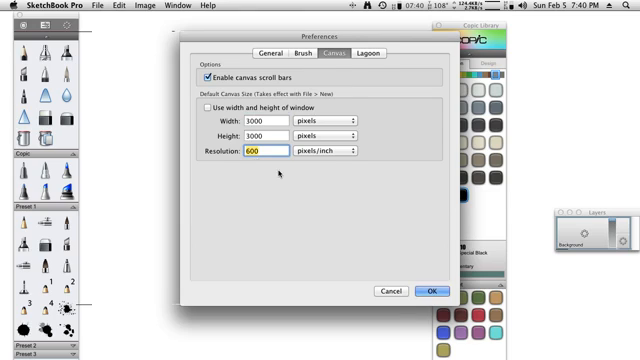
click(428, 291)
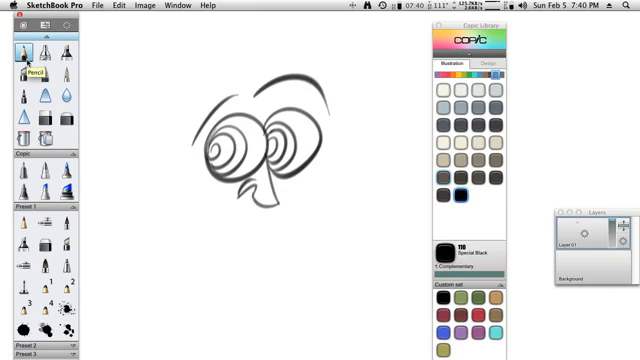
mouse_move(30, 75)
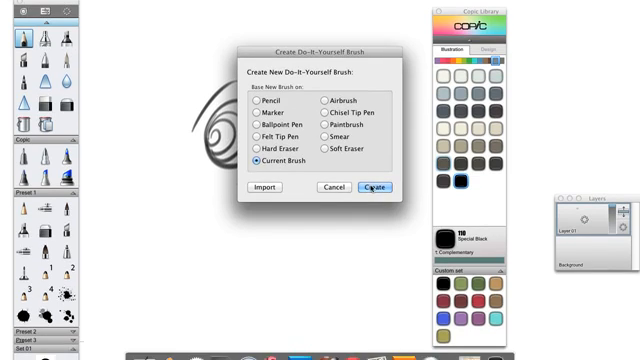
Create a Do-It-Yourself brush from the current brush in Set 01
click(375, 188)
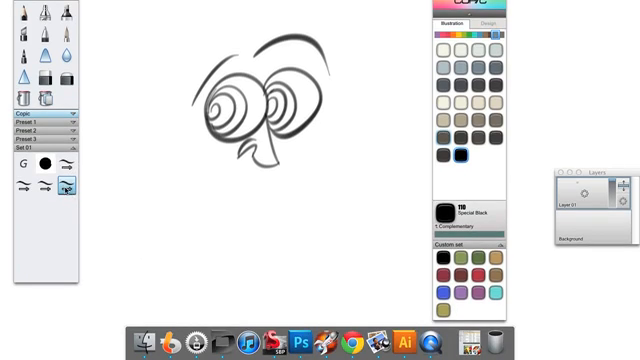
mouse_move(67, 185)
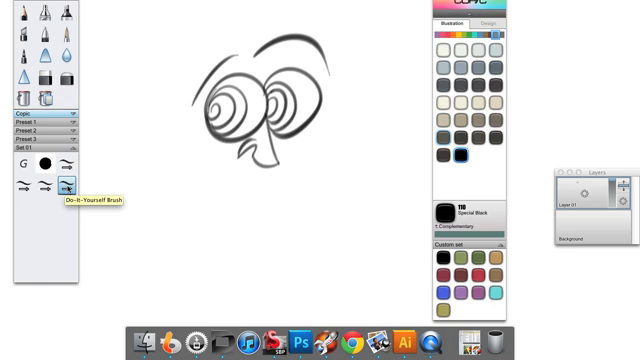
Give the brush heavy-pressure size 28, light-pressure size 0.1 and stamp spacing 0.1, and open Brush Edges
click(67, 184)
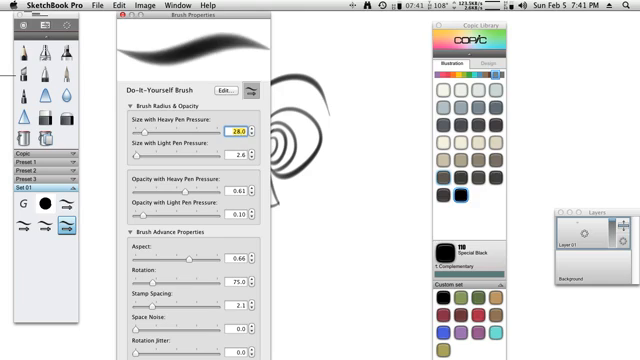
click(240, 150)
text(0.1)
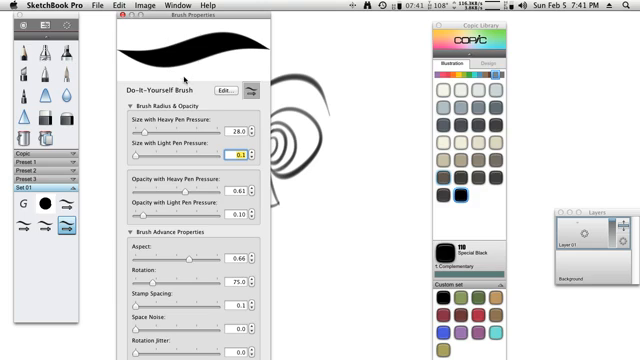
mouse_move(160, 48)
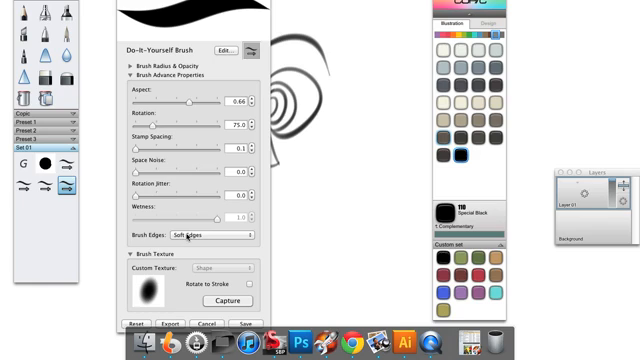
click(200, 235)
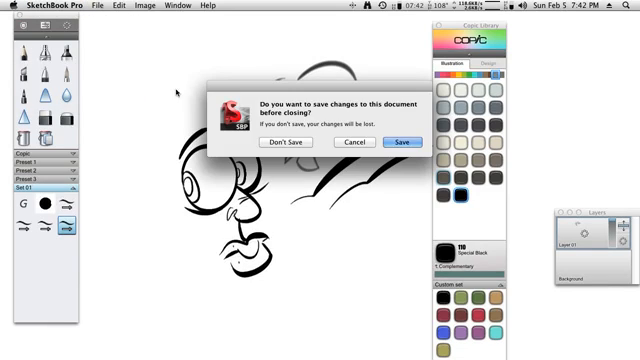
click(291, 141)
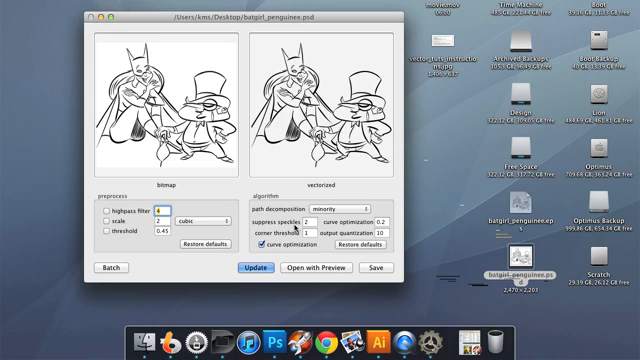
mouse_move(311, 222)
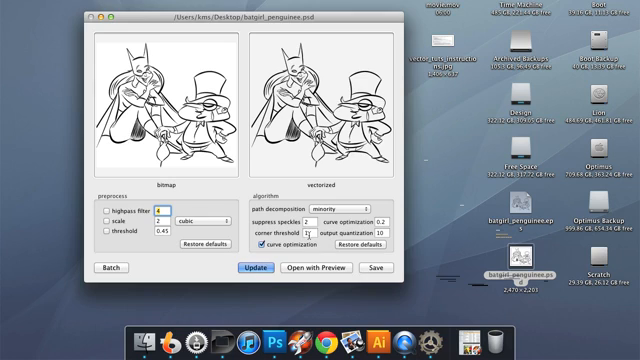
Set corner threshold to 1, then open batgirl_penguinee2.eps in Illustrator
click(375, 267)
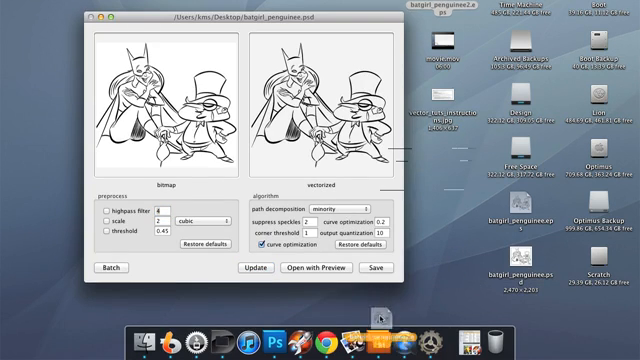
click(318, 268)
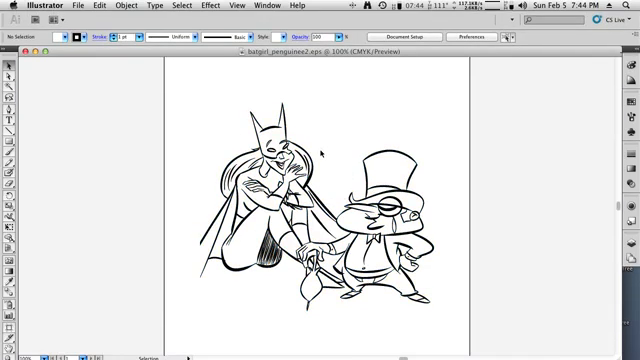